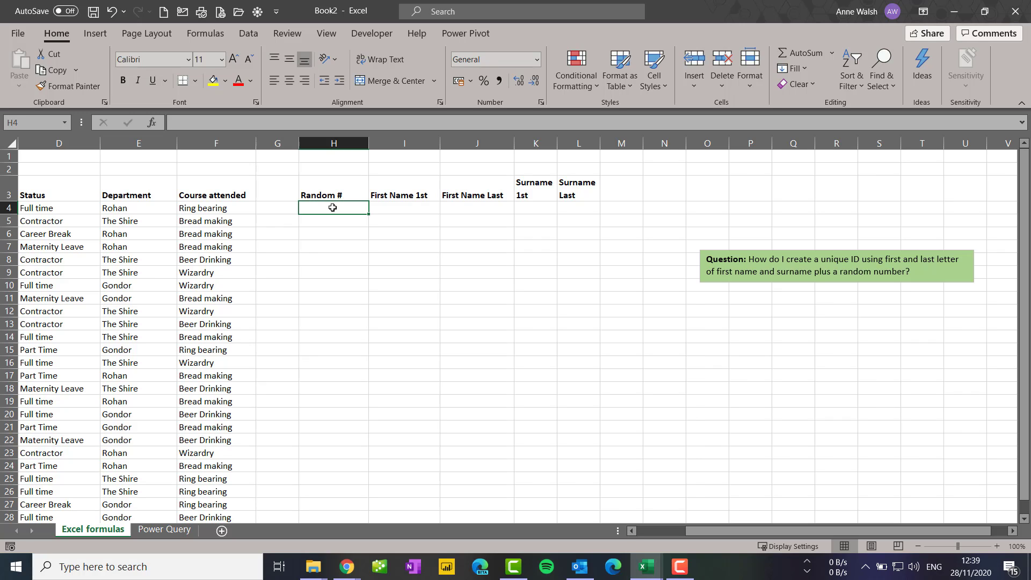
Step: Enter =RANDBETWEEN(100,5000) in H4 and fill it down the Random # column to row 29
{"action": "left_click", "coordinate": [789, 265]}
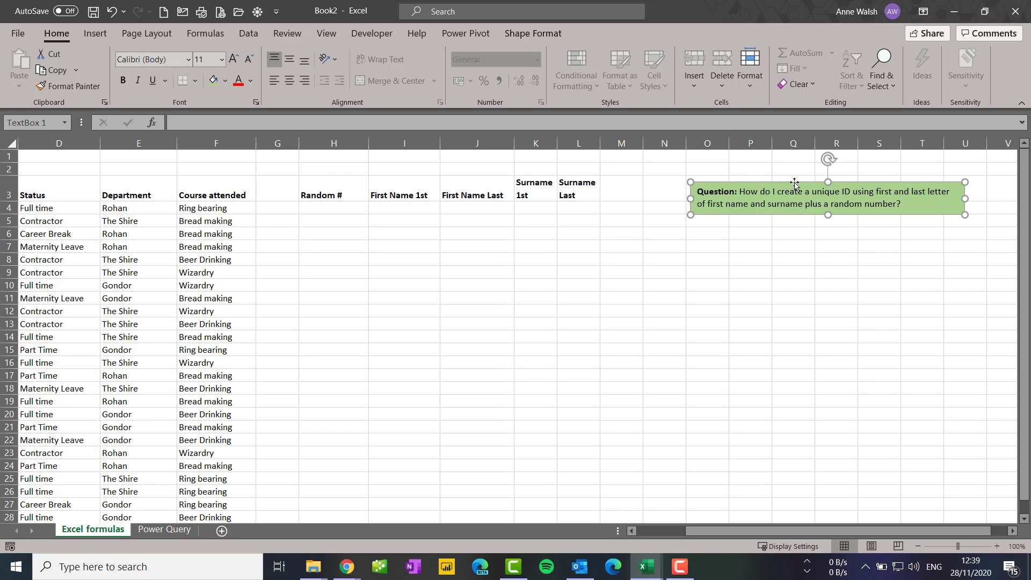
{"action": "mouse_move", "coordinate": [756, 211]}
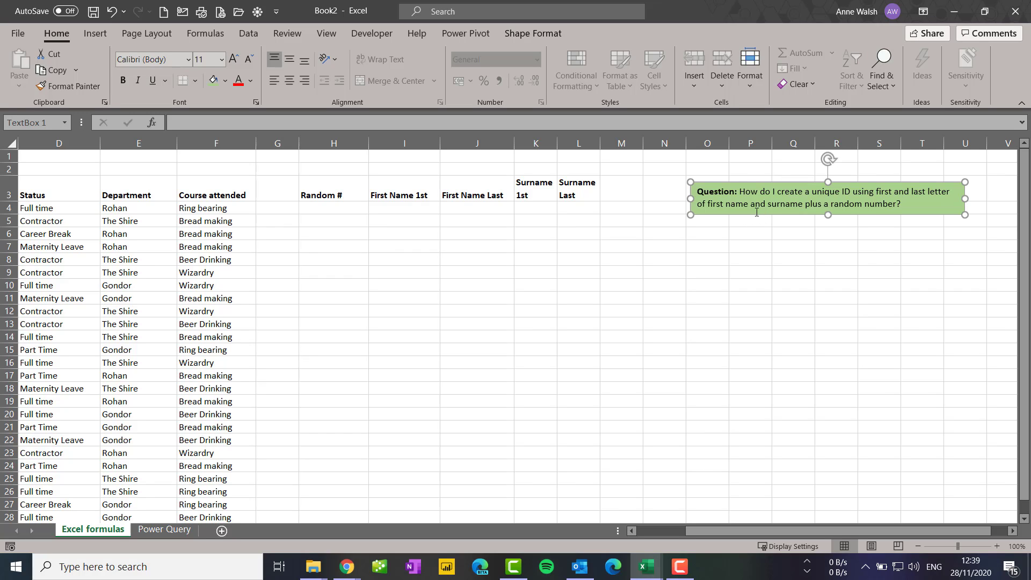
{"action": "mouse_move", "coordinate": [352, 213]}
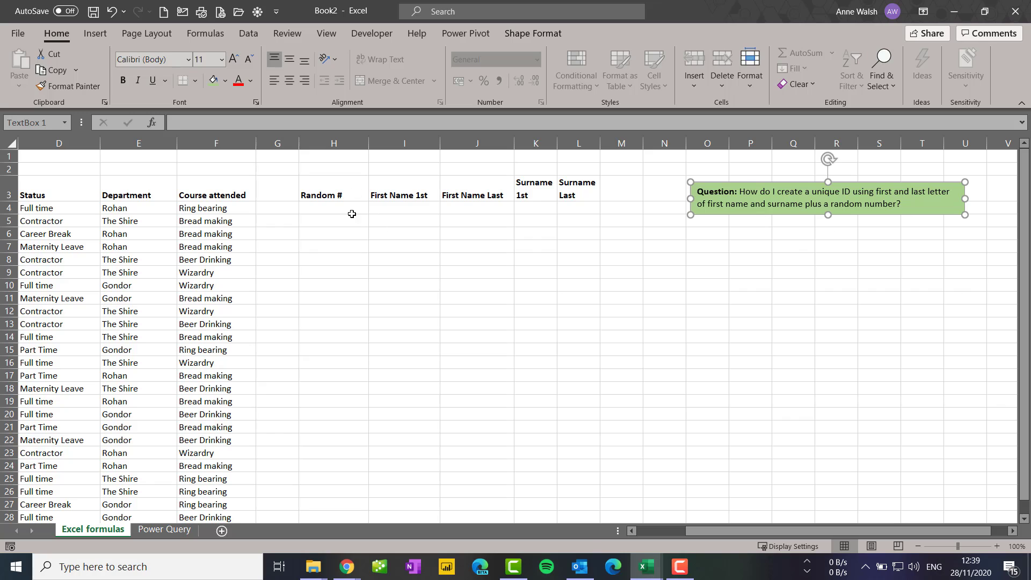
{"action": "left_click", "coordinate": [334, 208]}
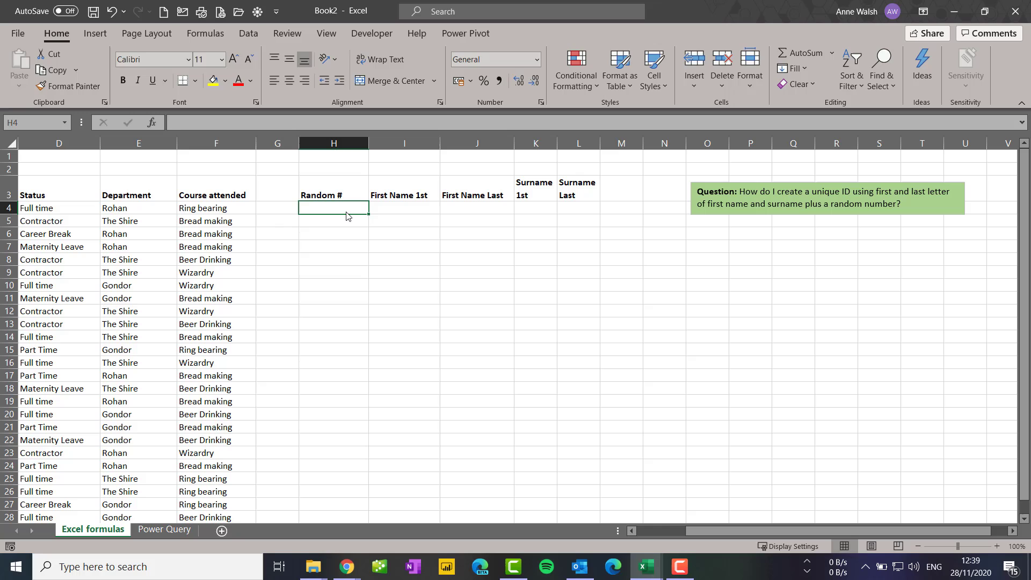
{"action": "type", "text": "=ran"}
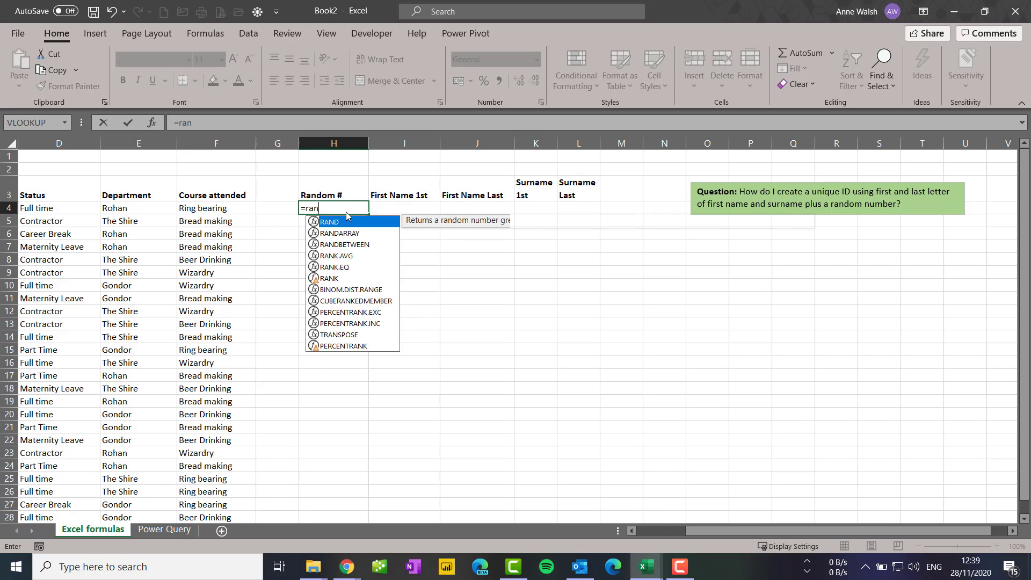
{"action": "type", "text": "d"}
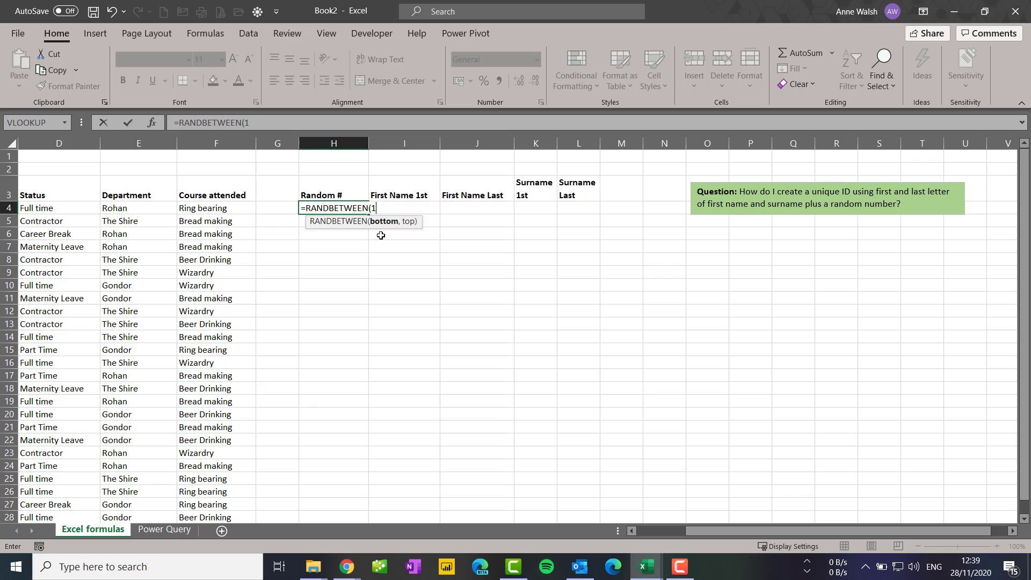
{"action": "type", "text": "00,50"}
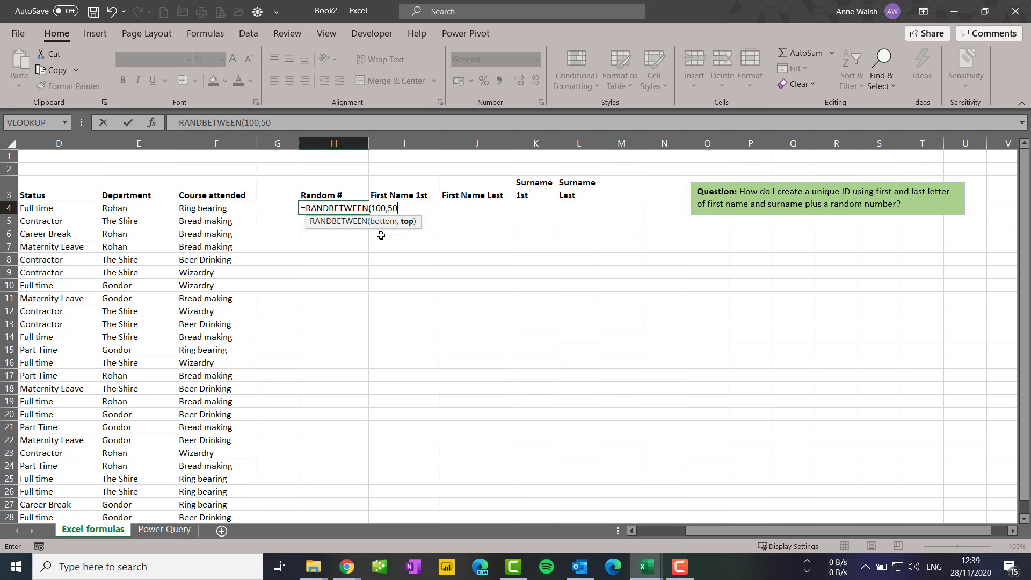
{"action": "key", "text": "Return"}
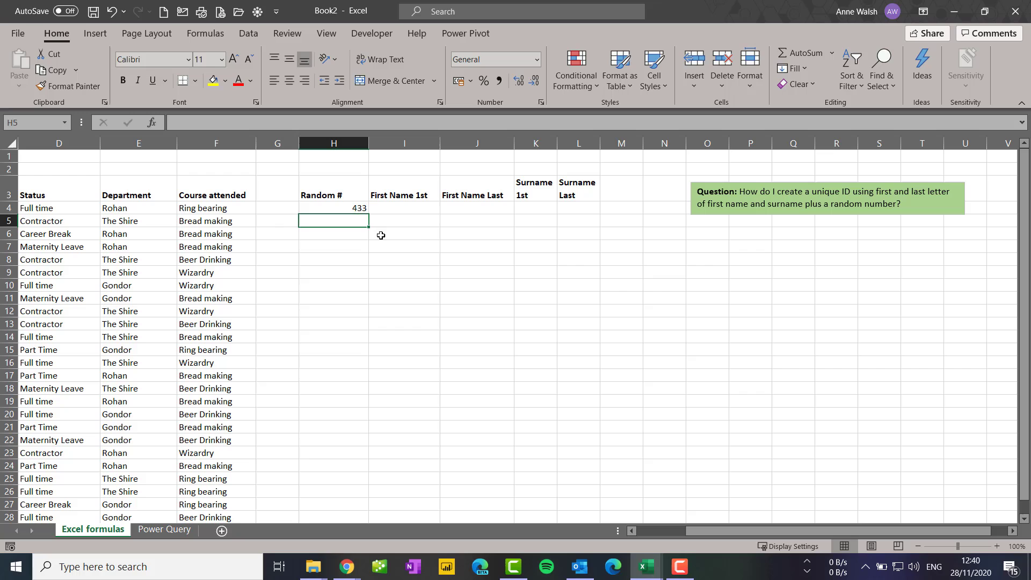
{"action": "left_click", "coordinate": [332, 208]}
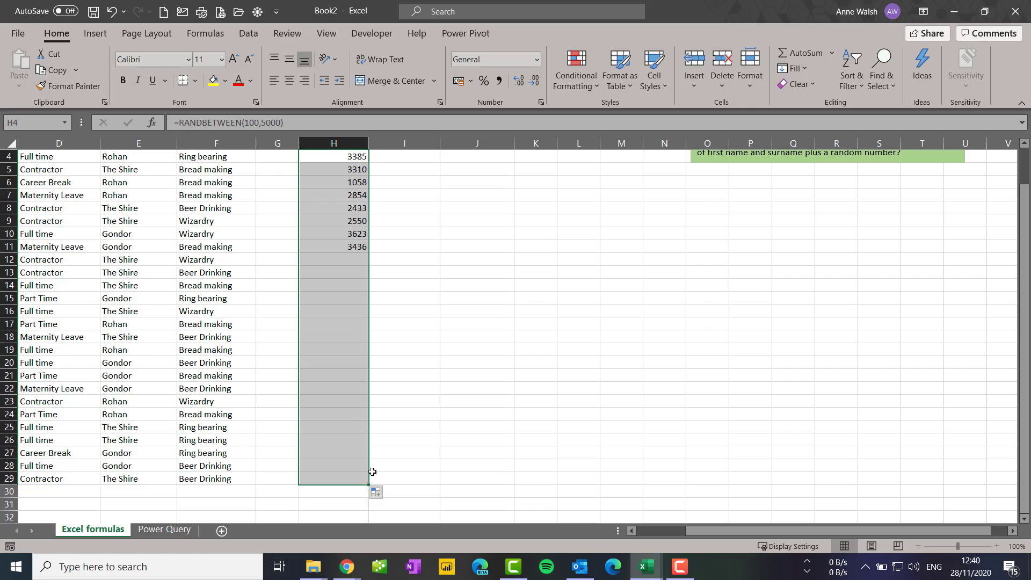
Step: Copy H4:H29 and paste as values so the random numbers become static
{"action": "scroll", "scroll_direction": "up", "scroll_amount": 3}
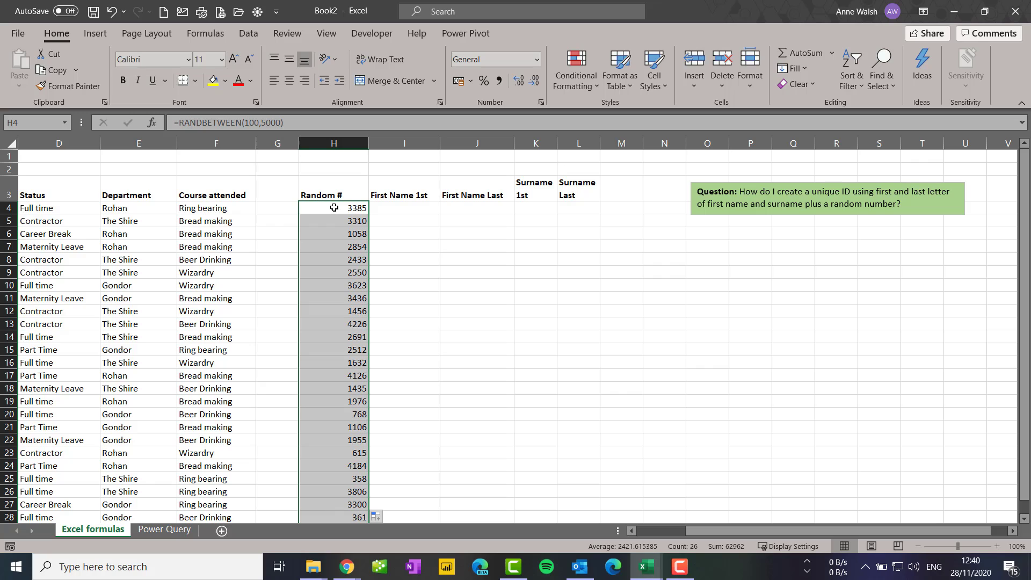
{"action": "mouse_move", "coordinate": [317, 231]}
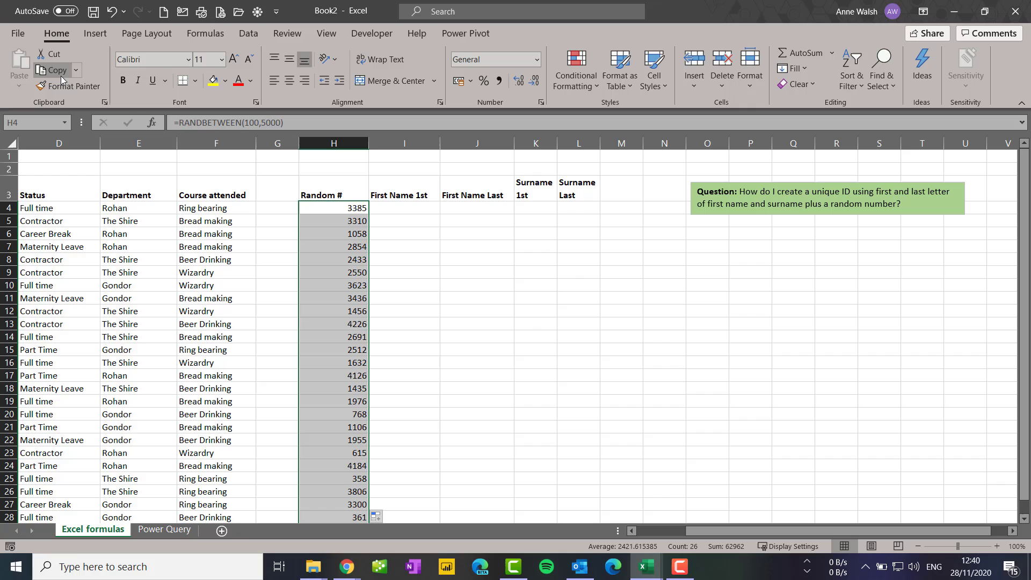
{"action": "left_click", "coordinate": [18, 87]}
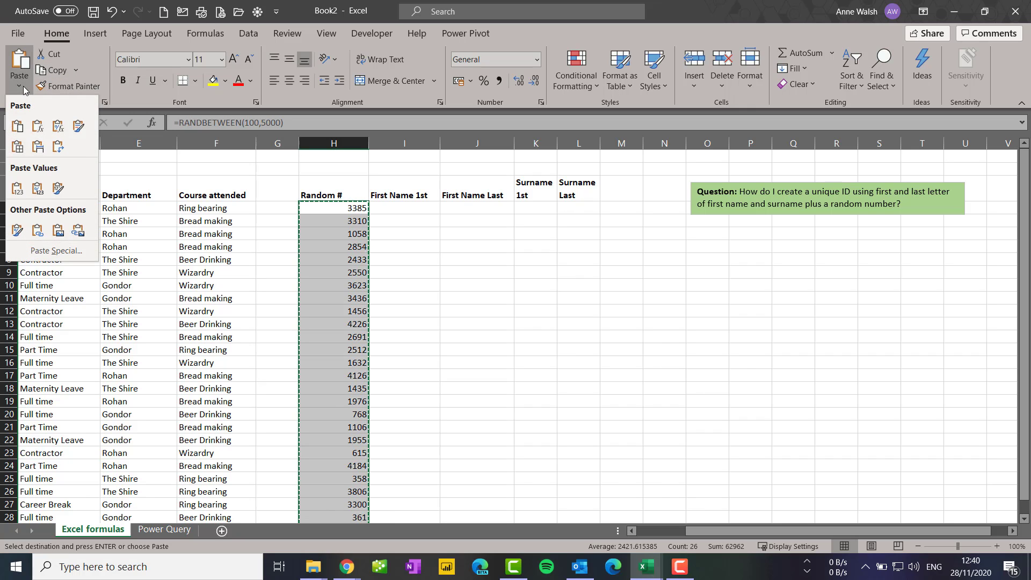
{"action": "left_click", "coordinate": [17, 188]}
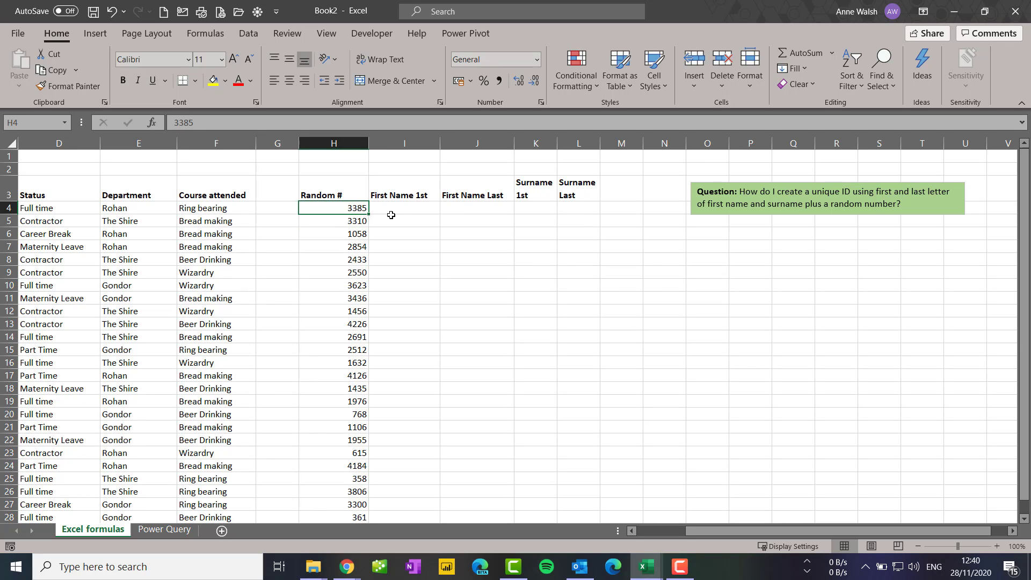
Step: Enter =LEFT(A4,1) in I4 to get D, the first letter of Duenna
{"action": "left_click", "coordinate": [404, 208]}
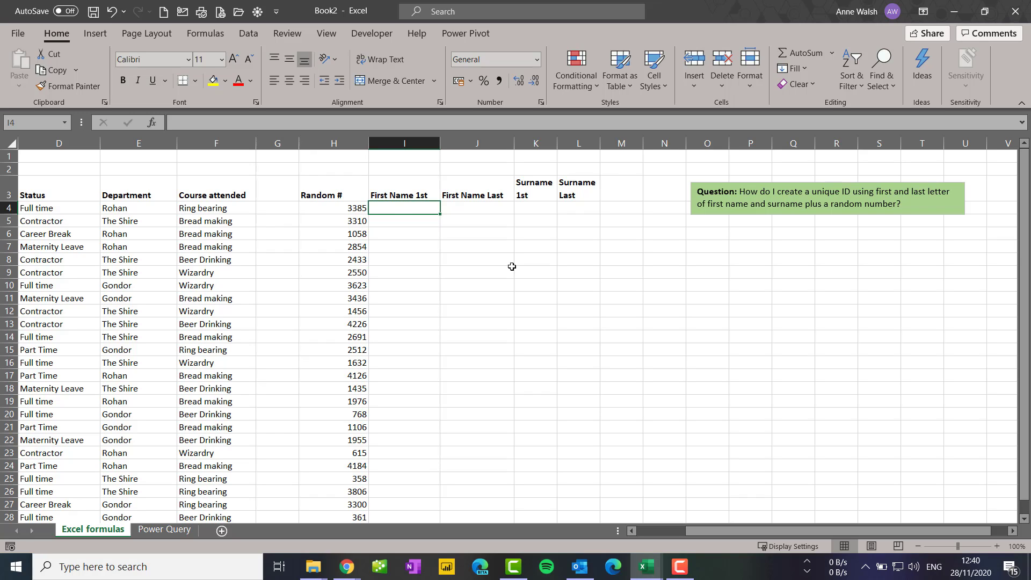
{"action": "scroll", "scroll_direction": "left", "scroll_amount": 3}
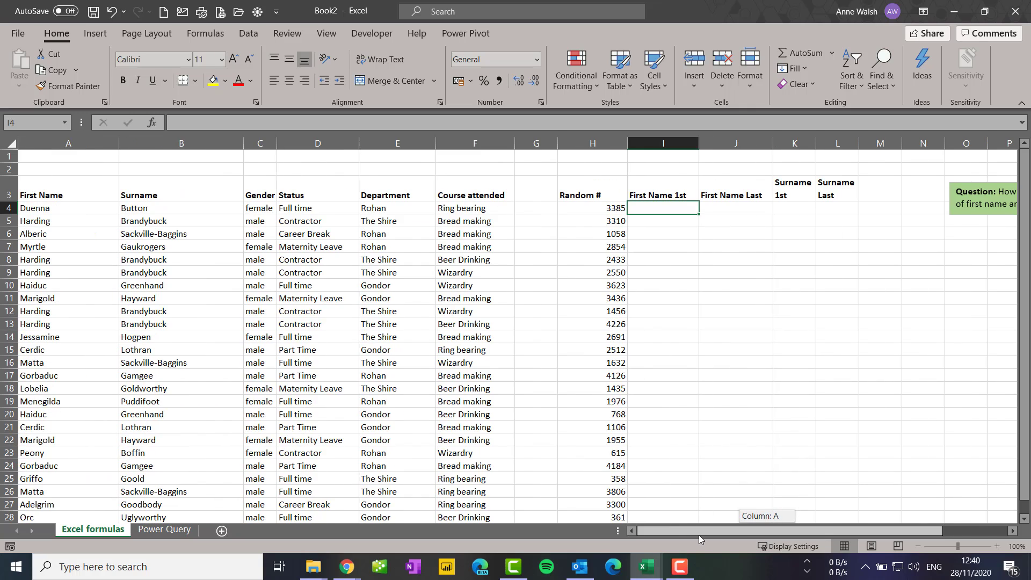
{"action": "mouse_move", "coordinate": [657, 251]}
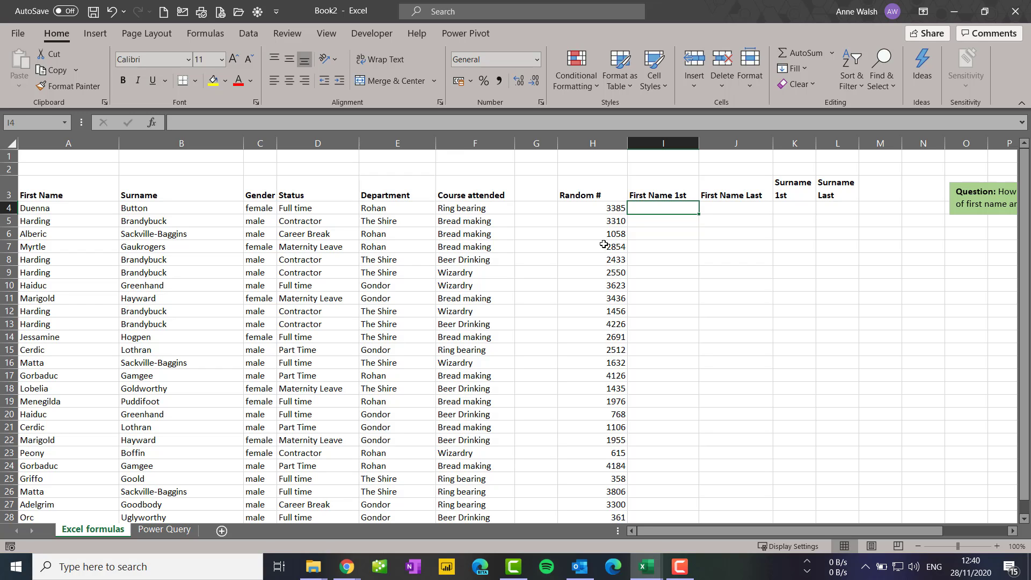
{"action": "type", "text": "=lef"}
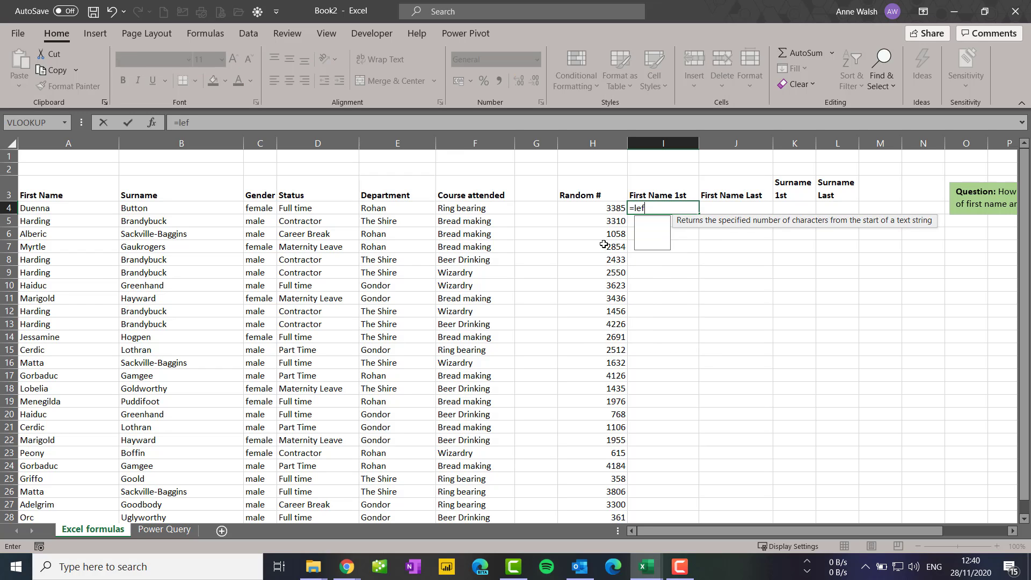
{"action": "type", "text": "t("}
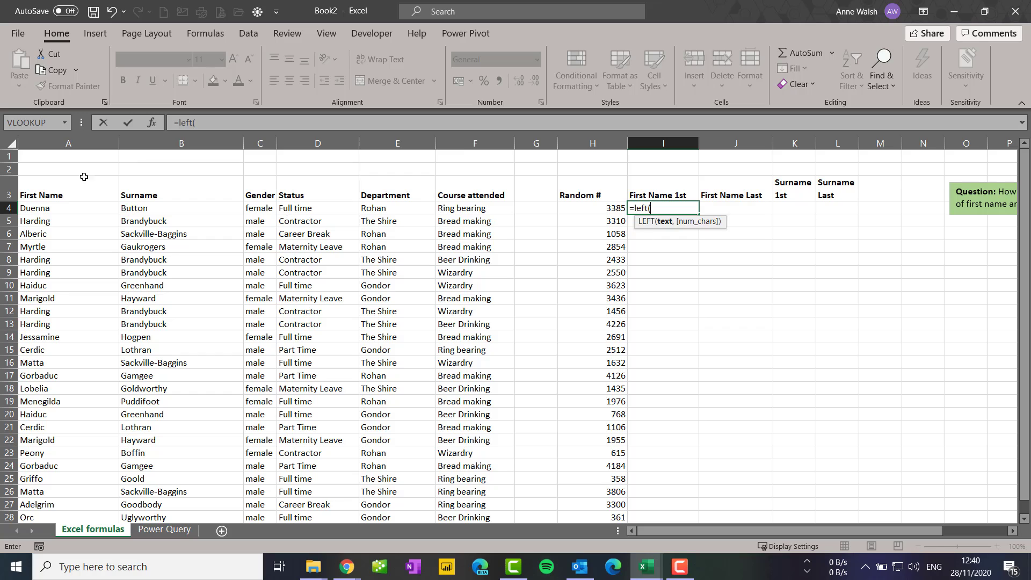
{"action": "left_click", "coordinate": [67, 208]}
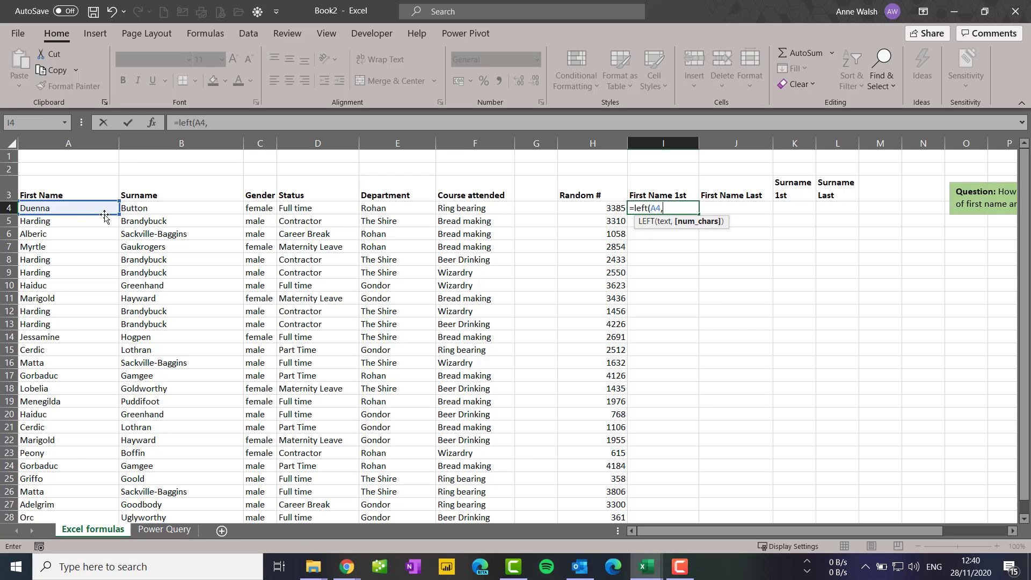
{"action": "type", "text": "1)"}
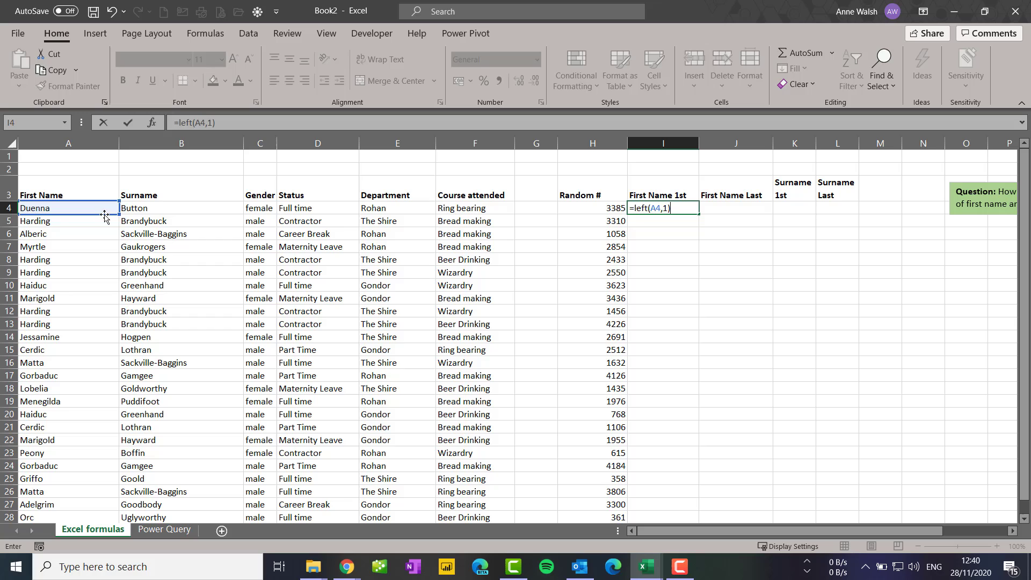
{"action": "key", "text": "Return"}
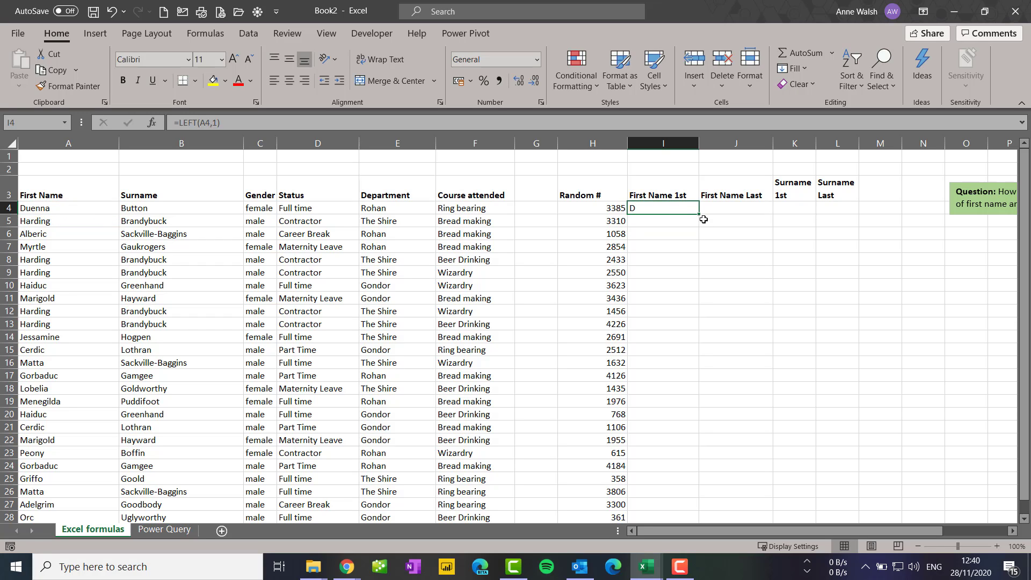
Step: Enter =RIGHT(A4,1) in J4 to get a, the last letter of Duenna
{"action": "left_click", "coordinate": [735, 207]}
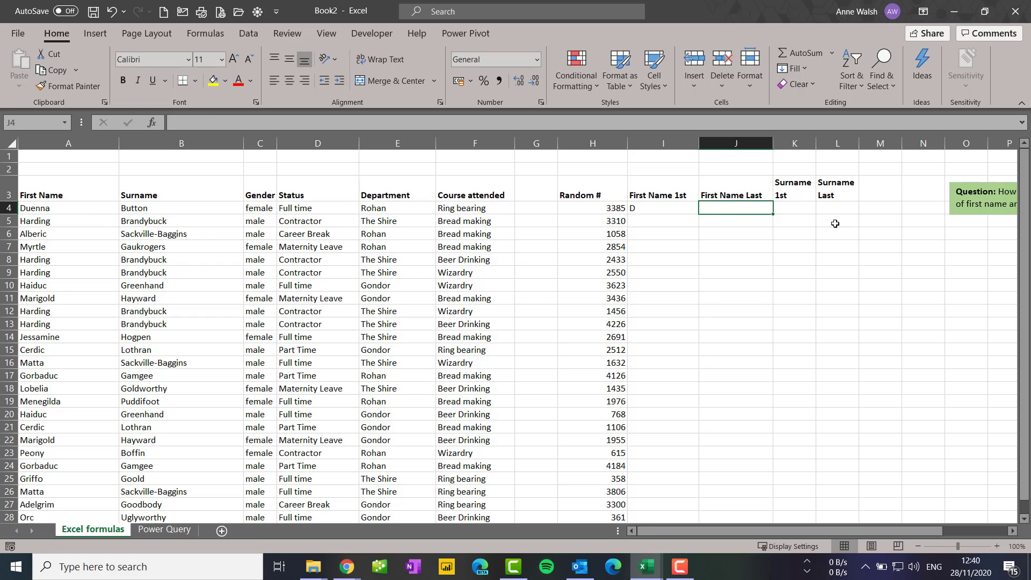
{"action": "type", "text": "=right"}
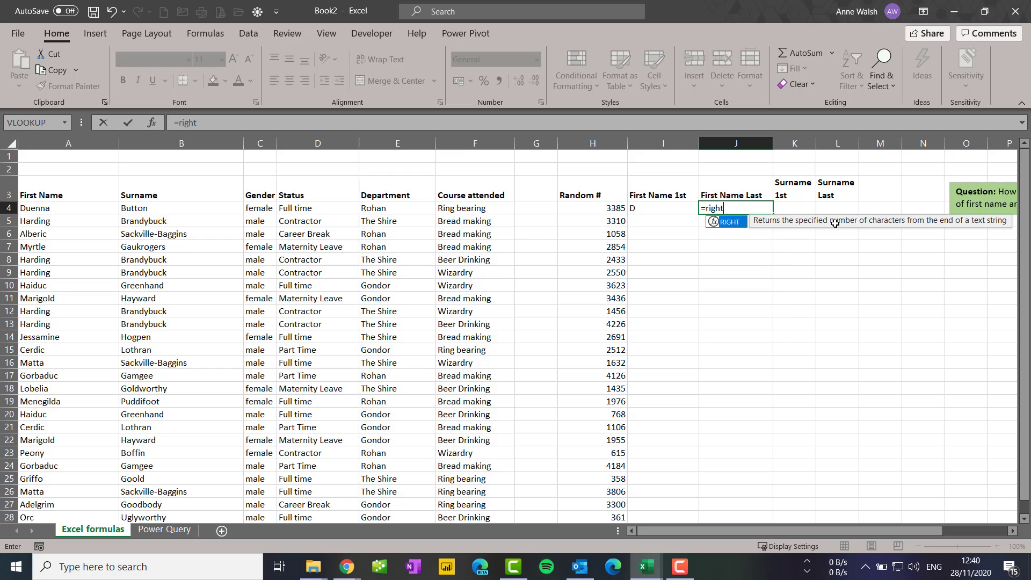
{"action": "left_click", "coordinate": [68, 208]}
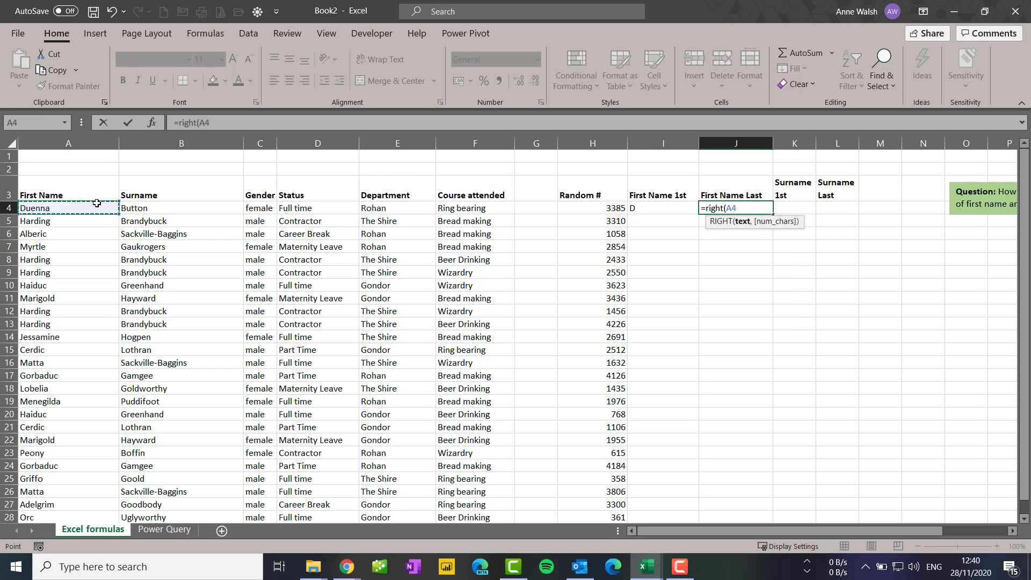
{"action": "type", "text": ",1"}
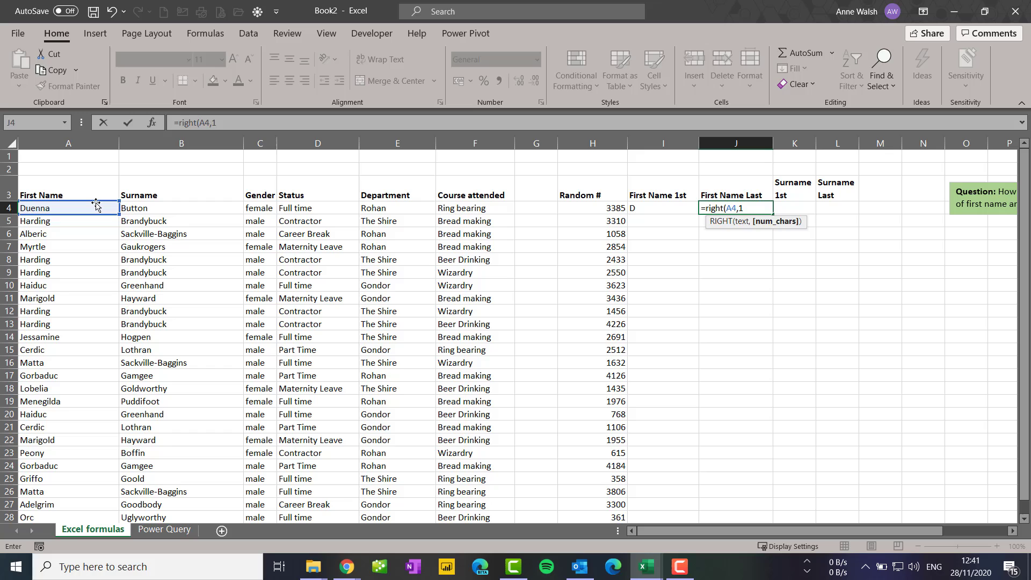
{"action": "key", "text": "Return"}
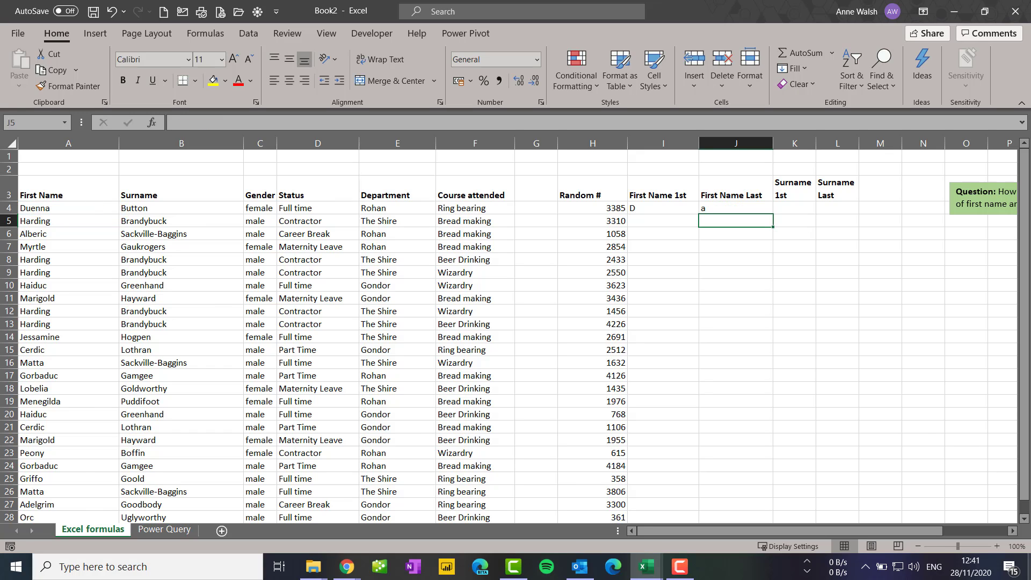
{"action": "left_click", "coordinate": [793, 208]}
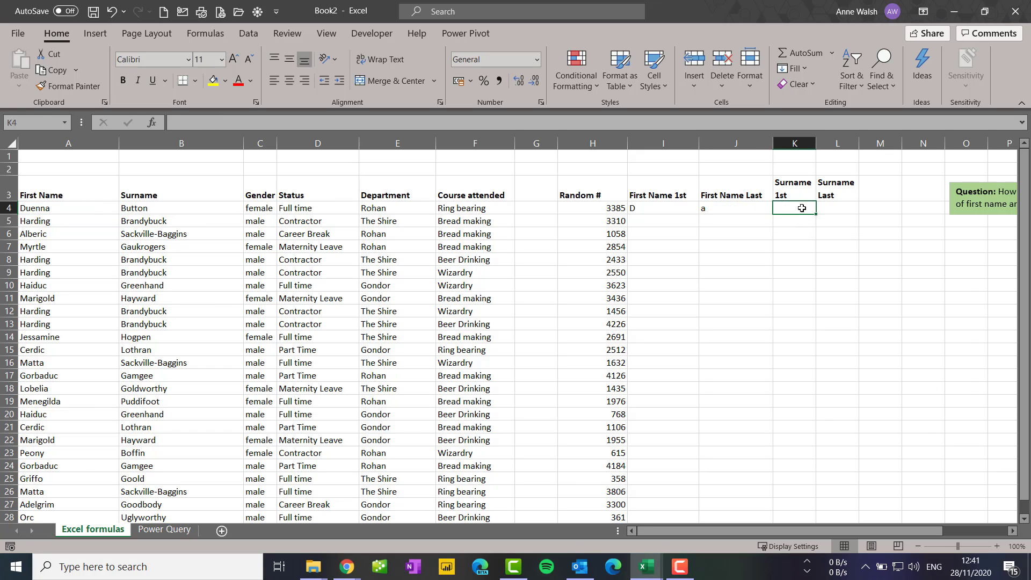
Step: Enter =LEFT(B4) in K4 and =RIGHT(B4,1) in L4 for surname letters B and n, and start the Unique ID heading in M3
{"action": "type", "text": "="}
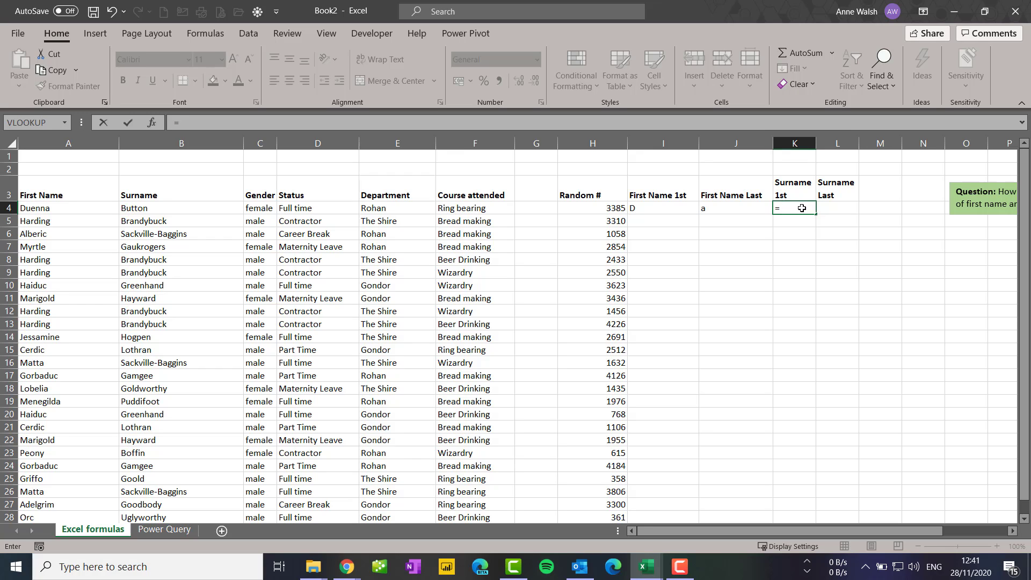
{"action": "type", "text": "let"}
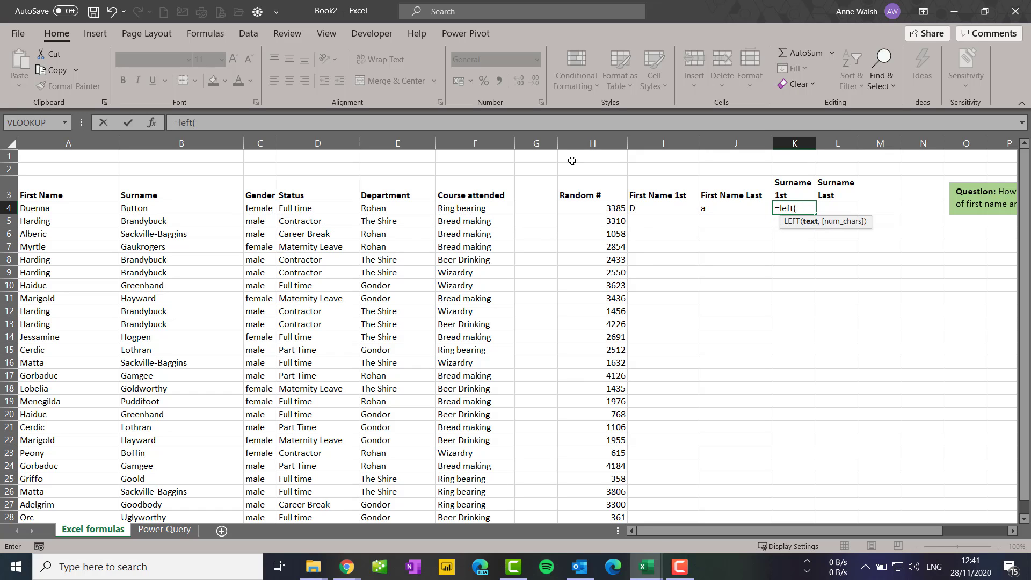
{"action": "left_click", "coordinate": [181, 208]}
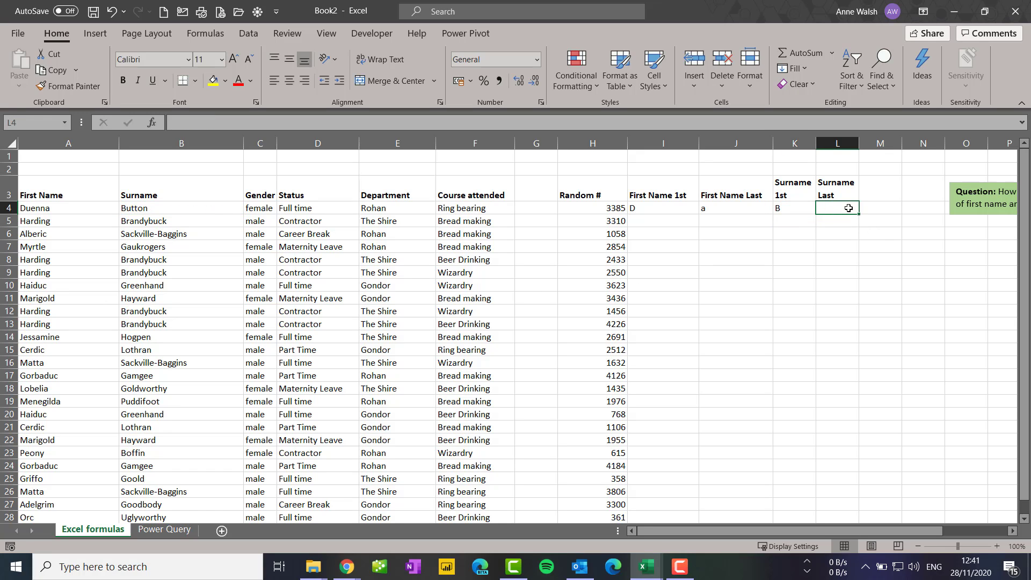
{"action": "type", "text": "=right(B4,1"}
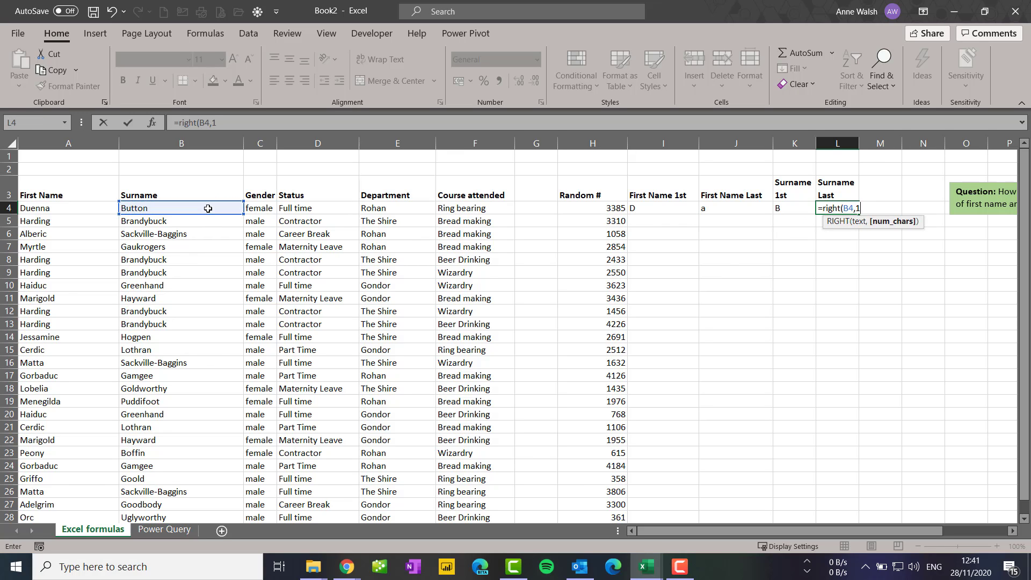
{"action": "key", "text": "Return"}
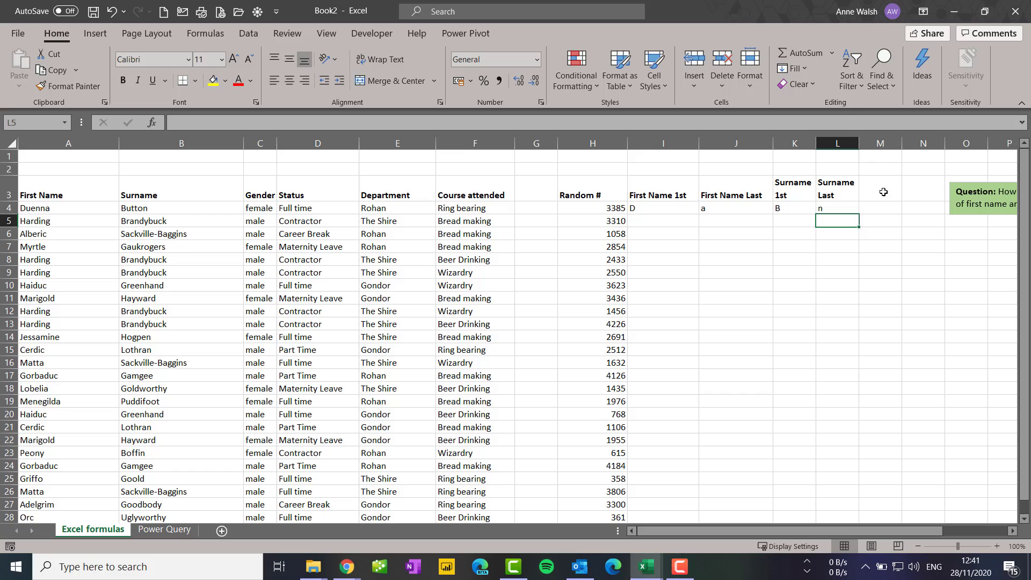
{"action": "type", "text": "Unique ID"}
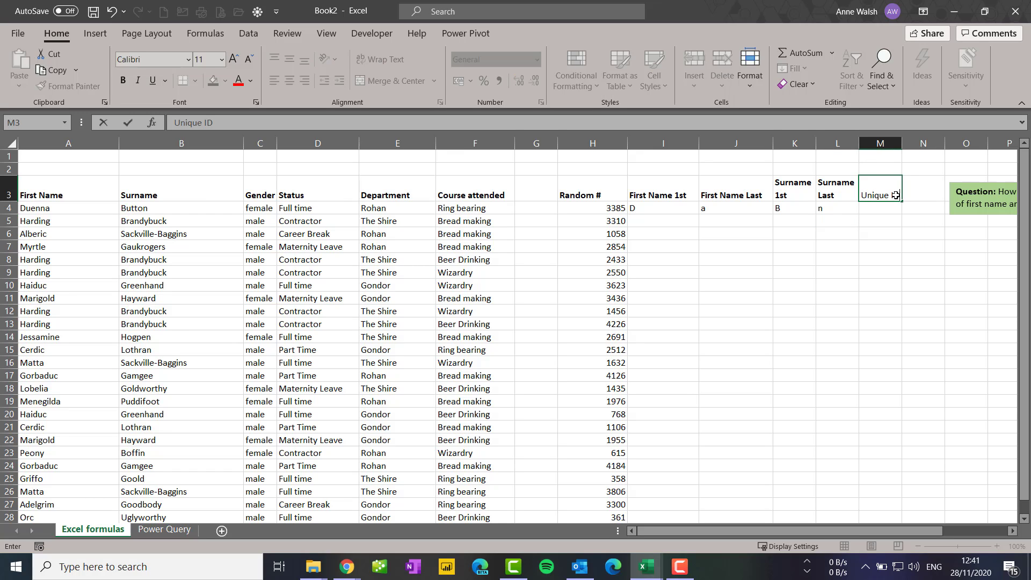
Step: Confirm the Unique ID heading and enter =H4&I4&J4&K4&L4 in M4, giving 3385DaBn
{"action": "key", "text": "Return"}
{"action": "type", "text": "=H4"}
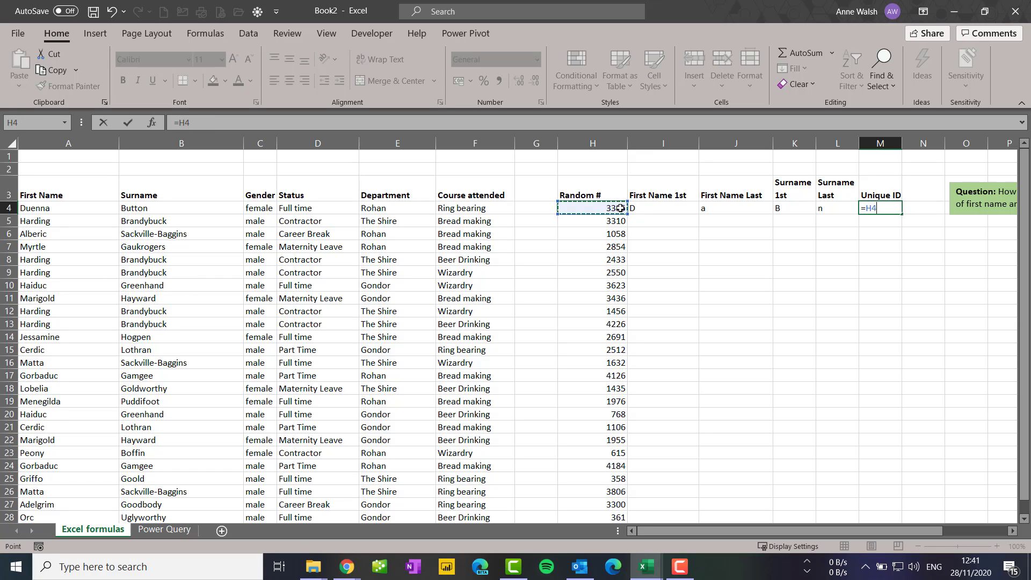
{"action": "type", "text": "&"}
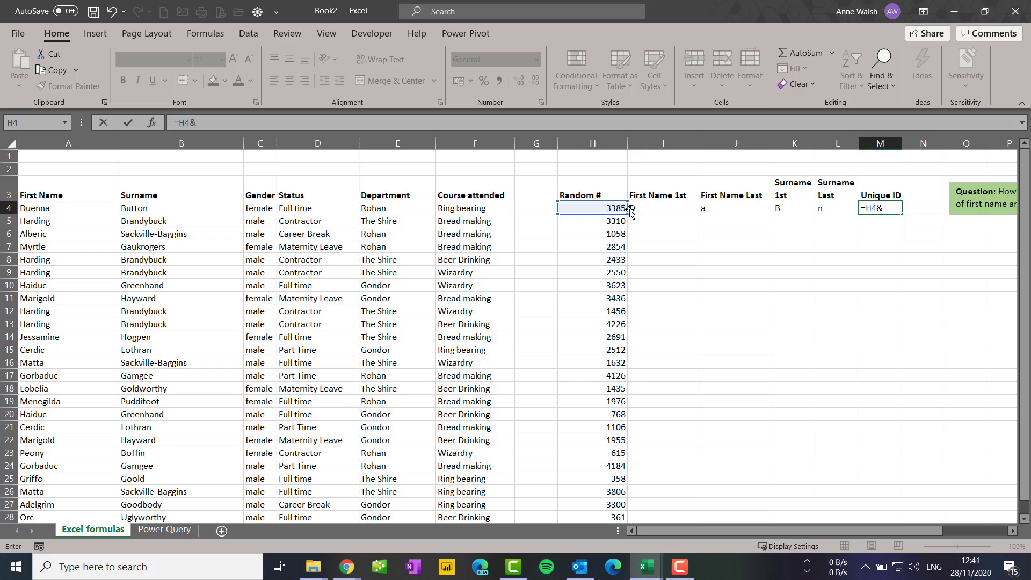
{"action": "left_click", "coordinate": [662, 208]}
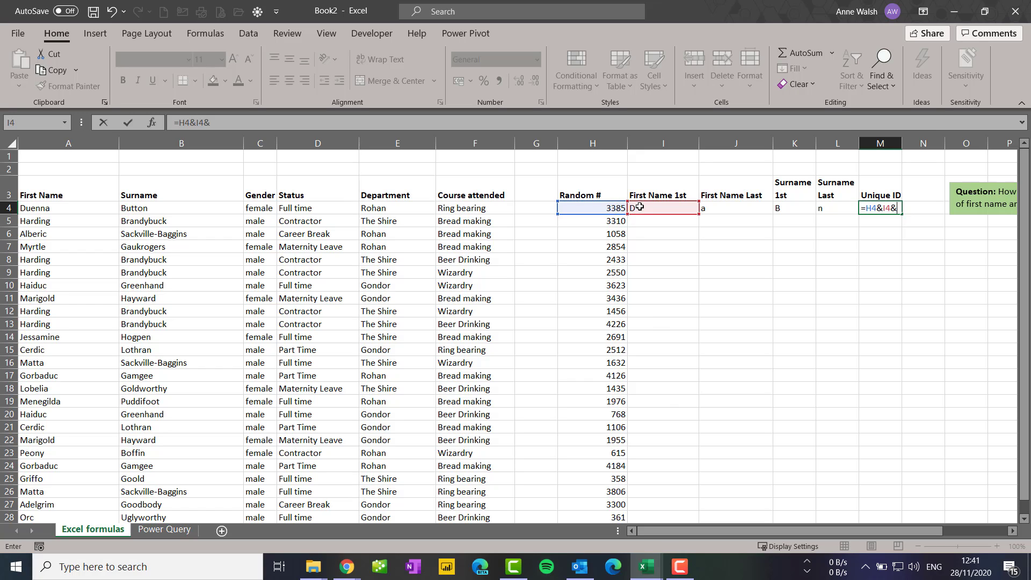
{"action": "left_click", "coordinate": [735, 207]}
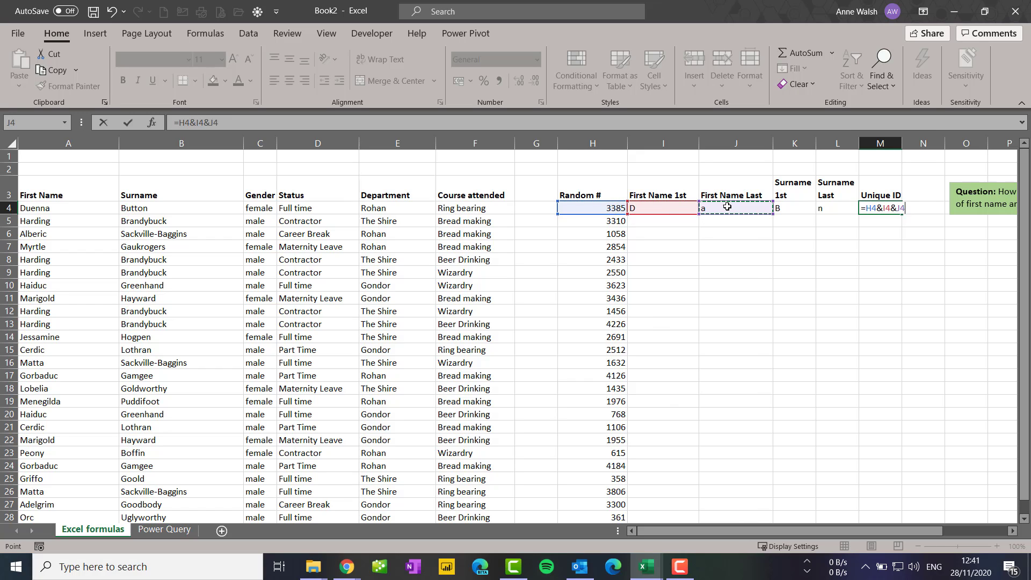
{"action": "left_click", "coordinate": [793, 208]}
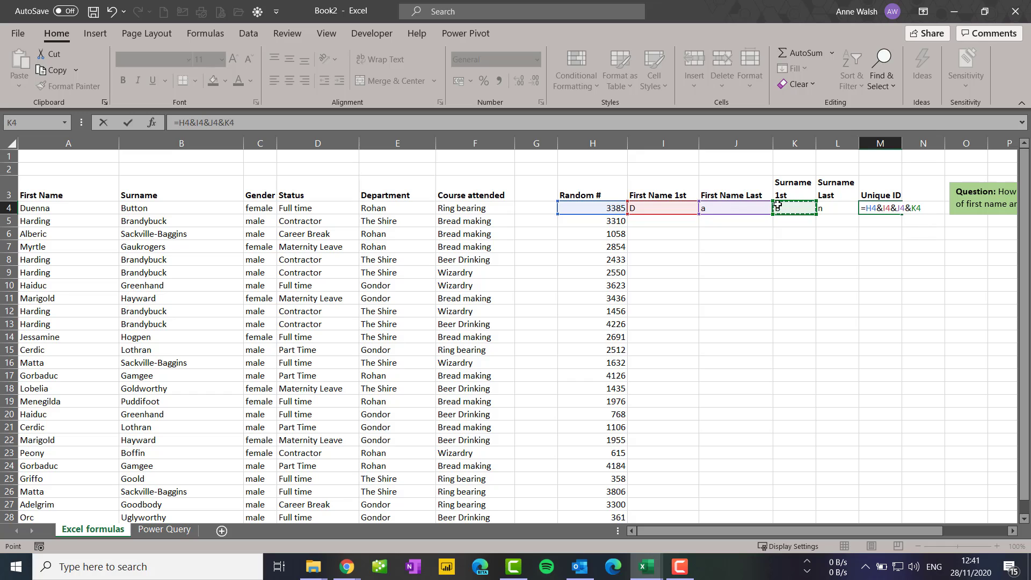
{"action": "type", "text": "&"}
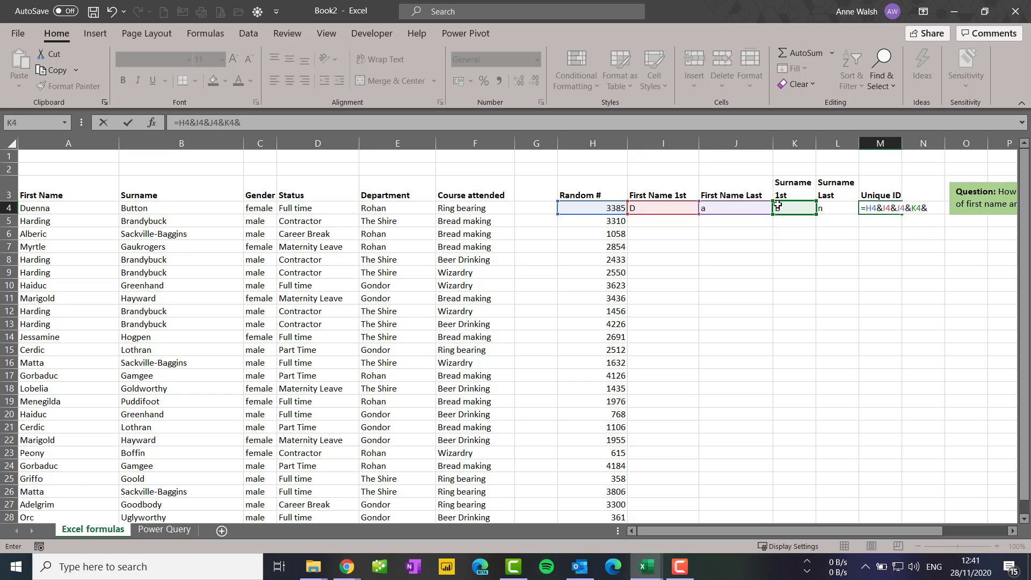
{"action": "key", "text": "Return"}
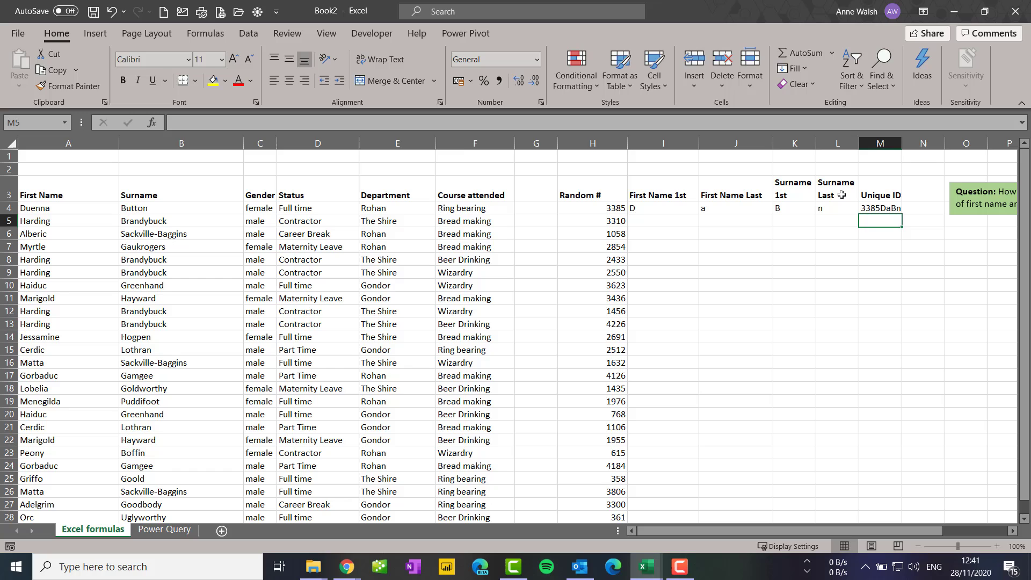
{"action": "left_click", "coordinate": [879, 208]}
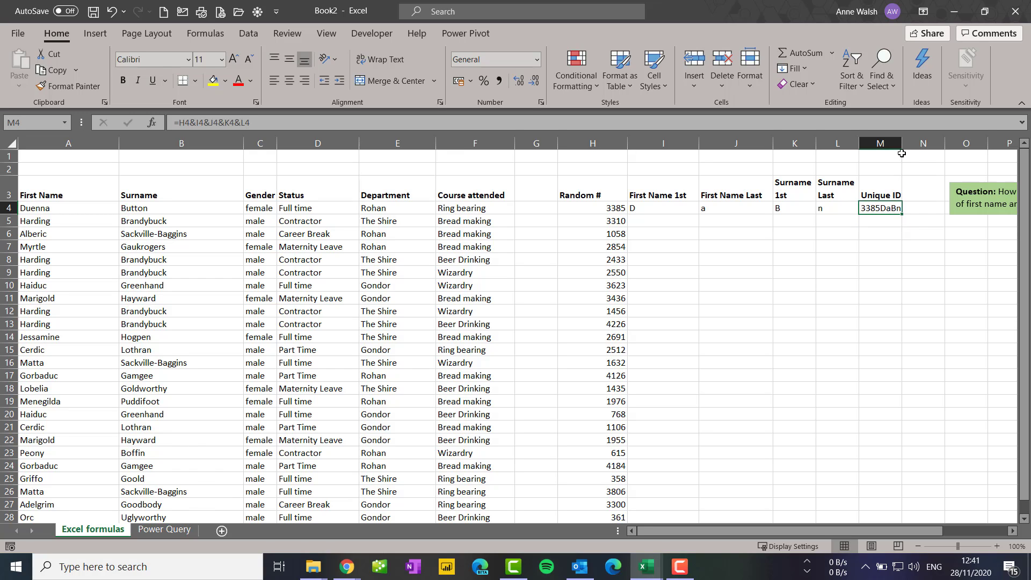
{"action": "left_click", "coordinate": [662, 207]}
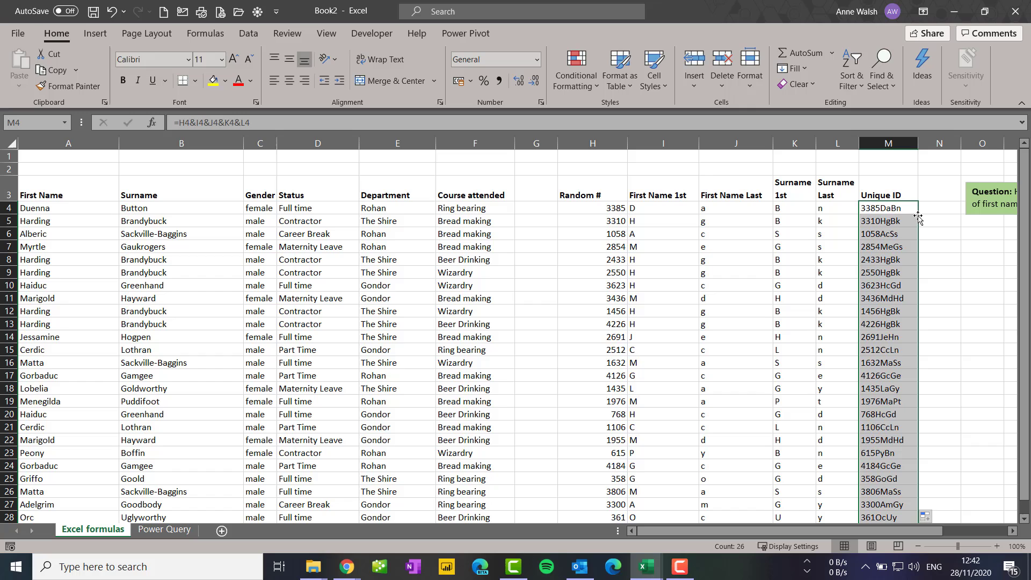
{"action": "mouse_move", "coordinate": [906, 301]}
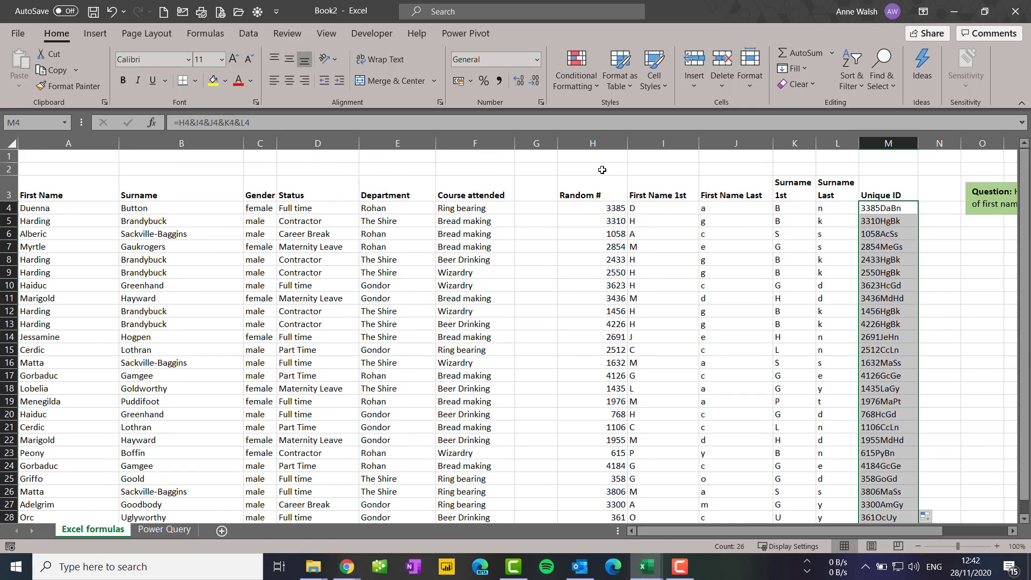
Step: Fill the Unique ID formula down to every row and glance at Conditional Formatting for duplicate checking
{"action": "left_click", "coordinate": [574, 68]}
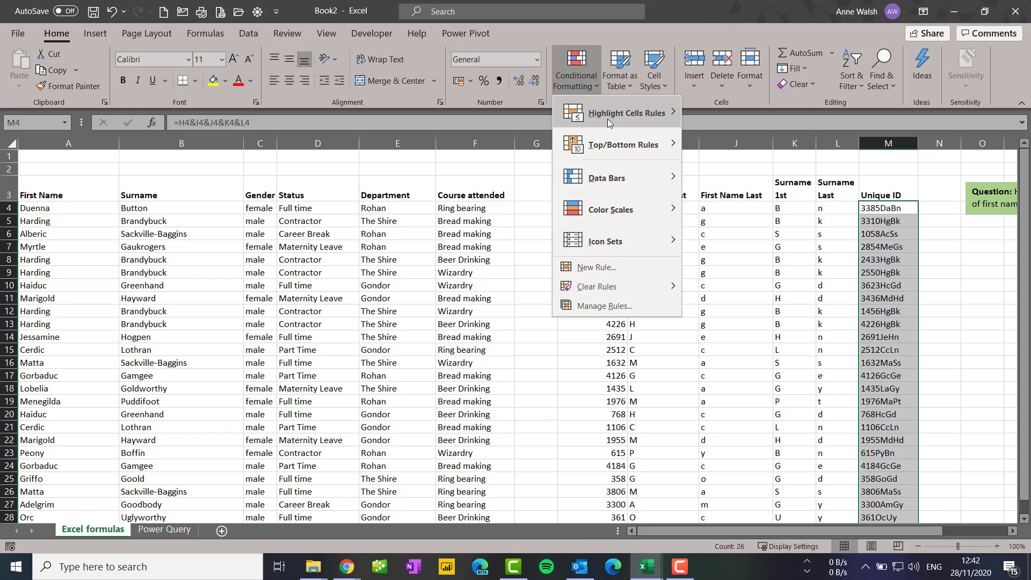
{"action": "left_click", "coordinate": [625, 113]}
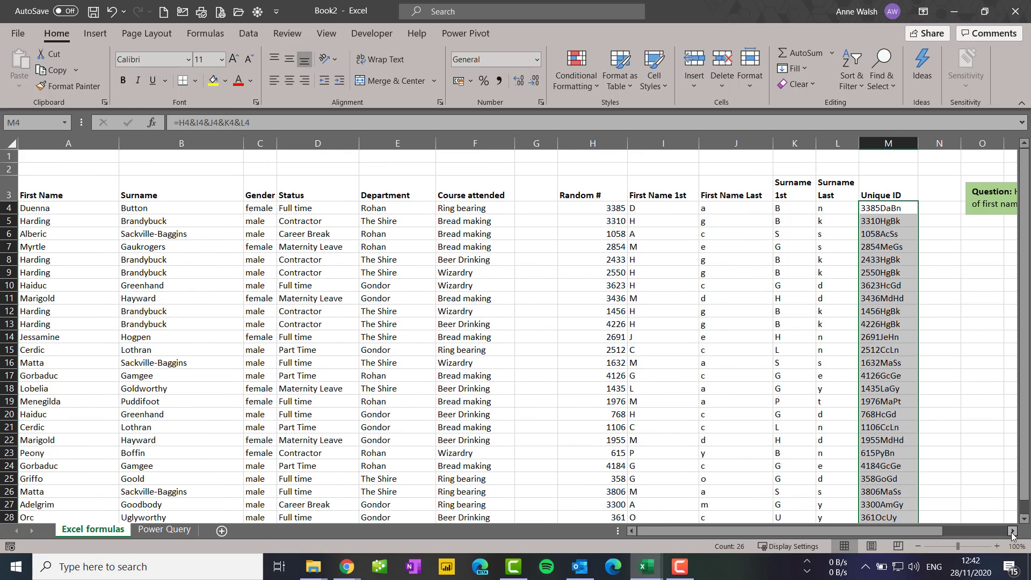
{"action": "scroll", "scroll_direction": "right", "scroll_amount": 3}
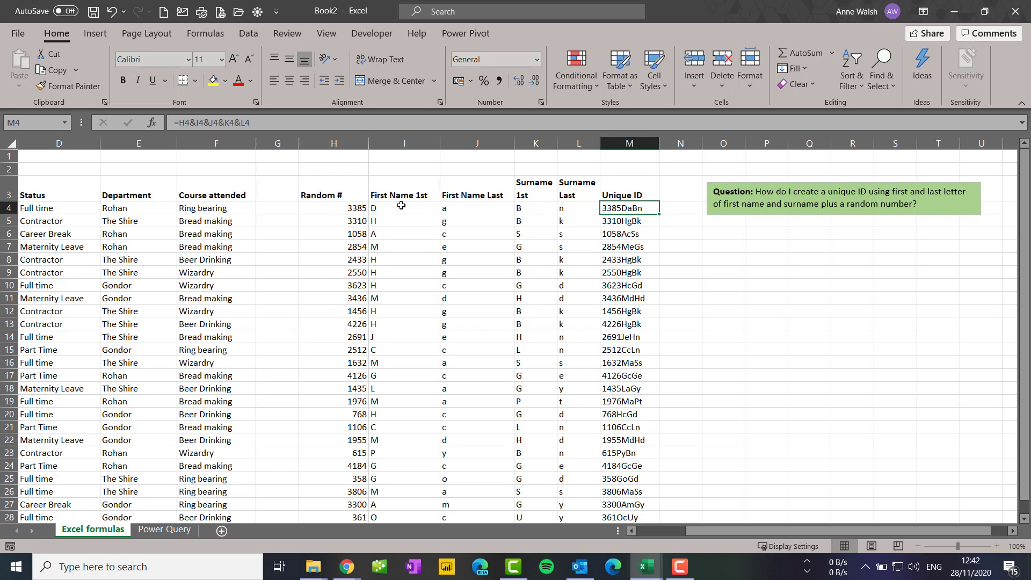
{"action": "mouse_move", "coordinate": [562, 208]}
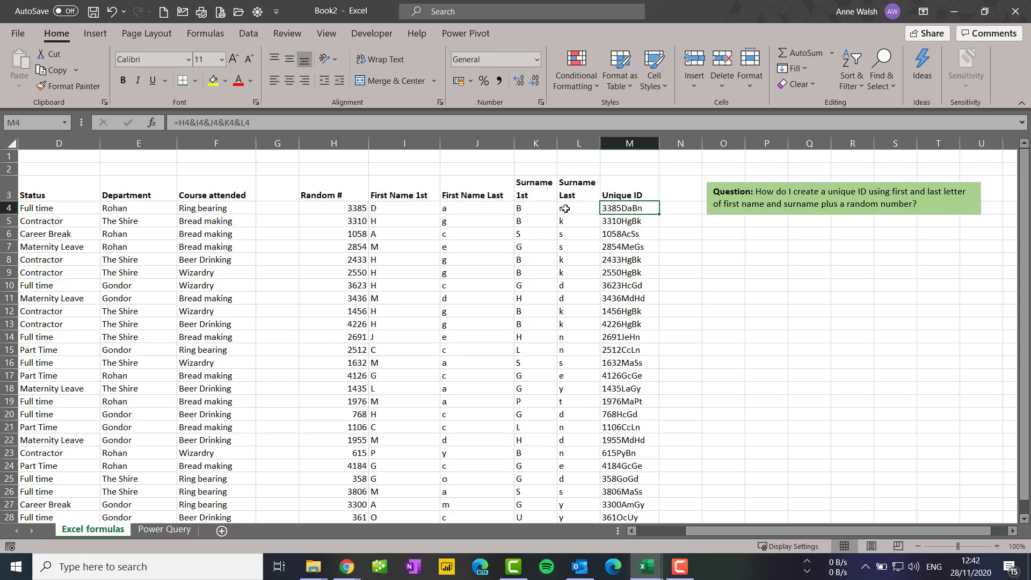
{"action": "mouse_move", "coordinate": [562, 211]}
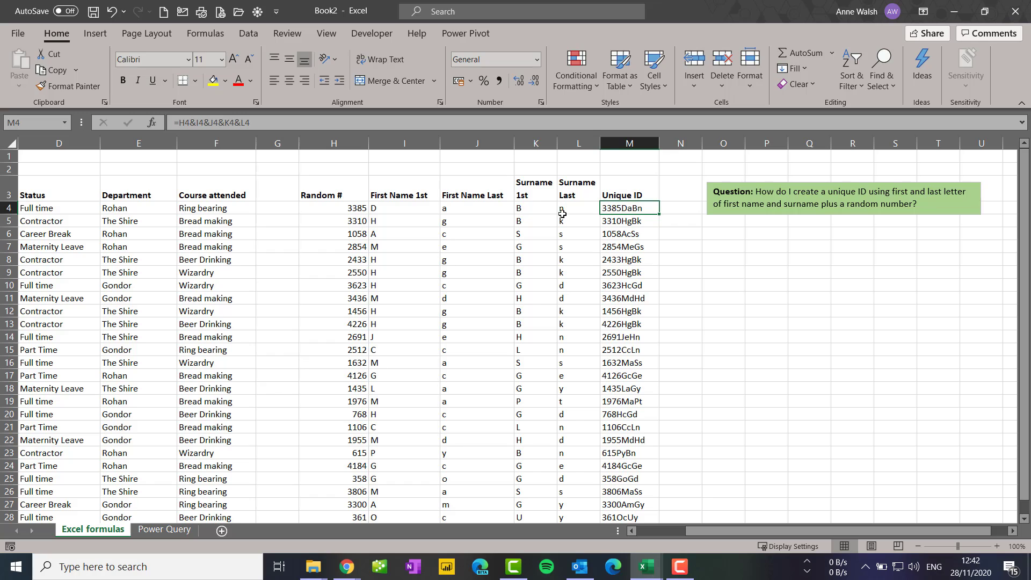